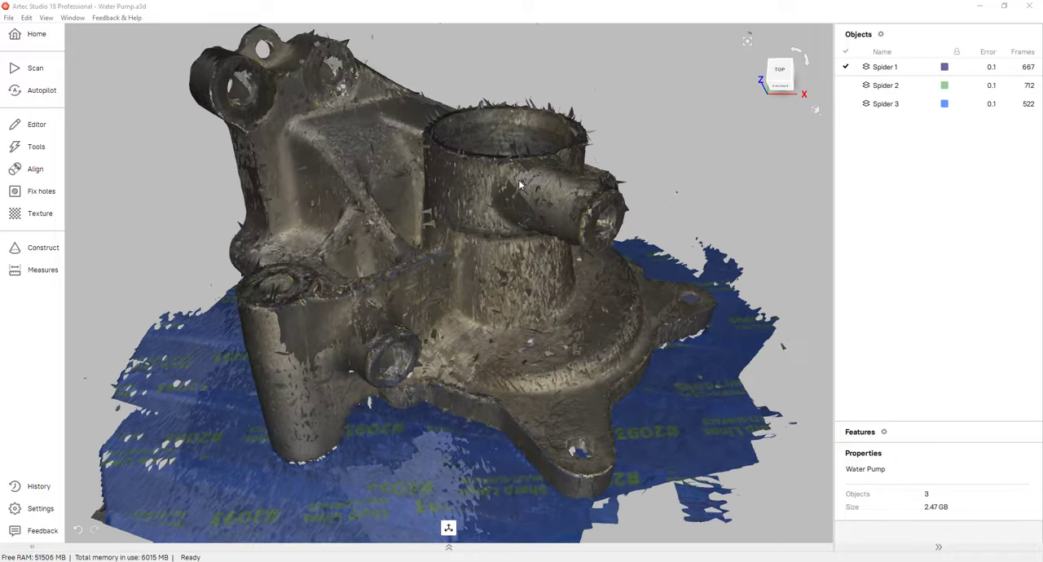
Inspect the water pump scan and show Spider 1's properties (667 frames, not registered).
{"action": "left_click_drag", "start_coordinate": [520, 184], "coordinate": [599, 281]}
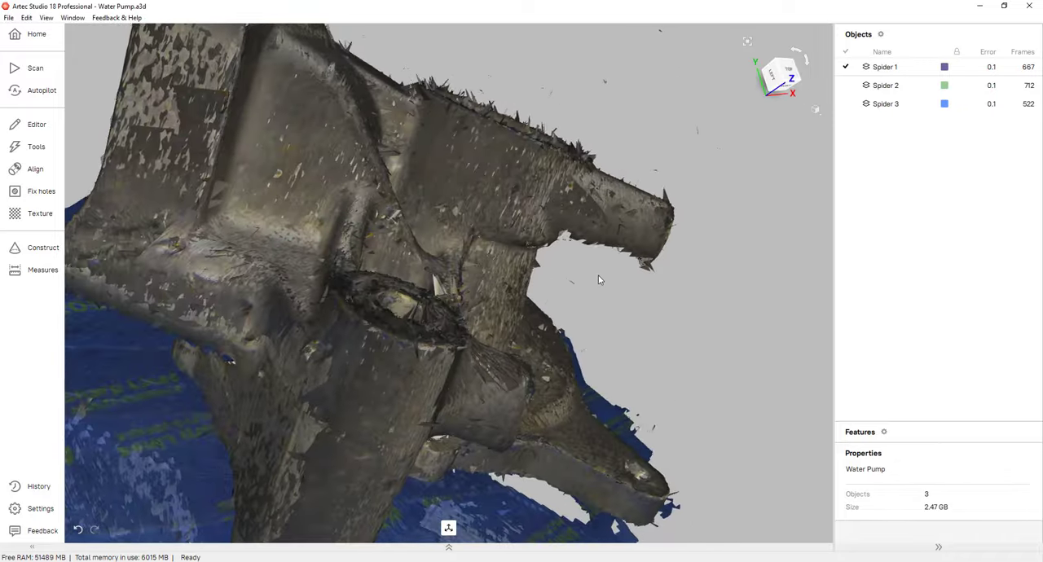
{"action": "left_click_drag", "start_coordinate": [599, 280], "coordinate": [438, 297]}
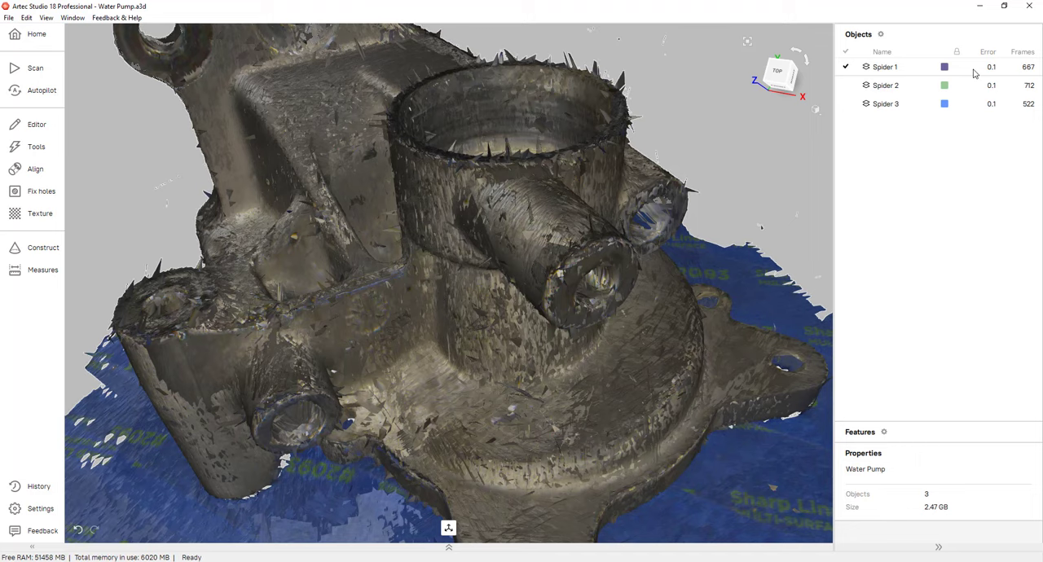
{"action": "double_click", "coordinate": [884, 65]}
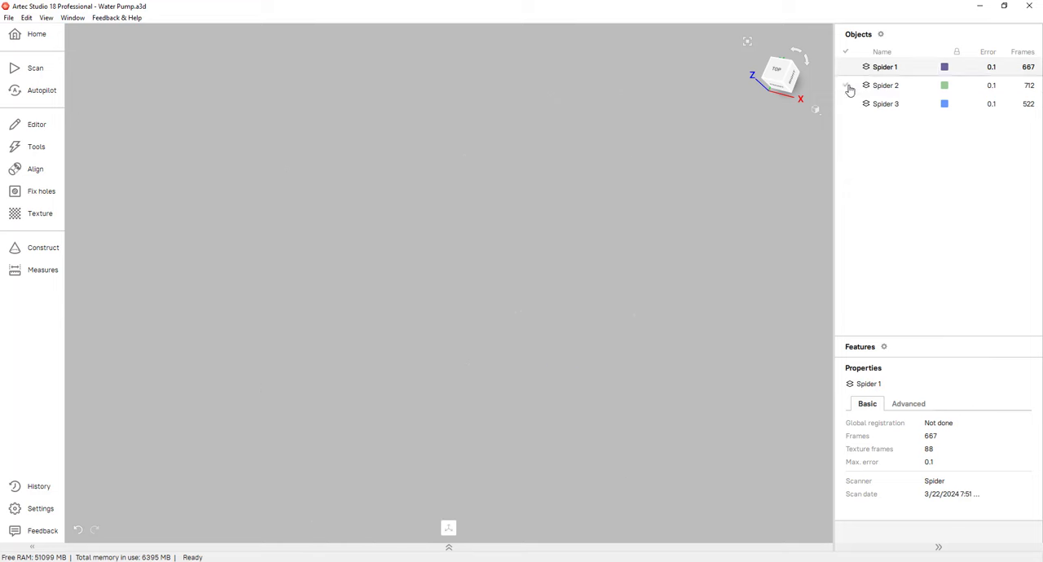
Preview Spider 3 alone, then display only Spider 1 on its blue base.
{"action": "left_click", "coordinate": [845, 85]}
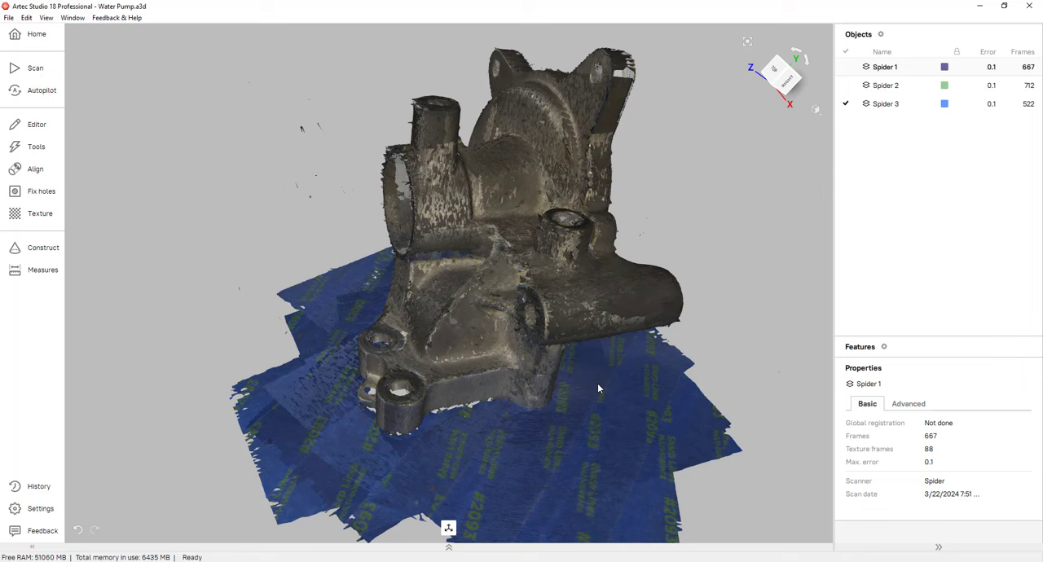
{"action": "mouse_move", "coordinate": [681, 245]}
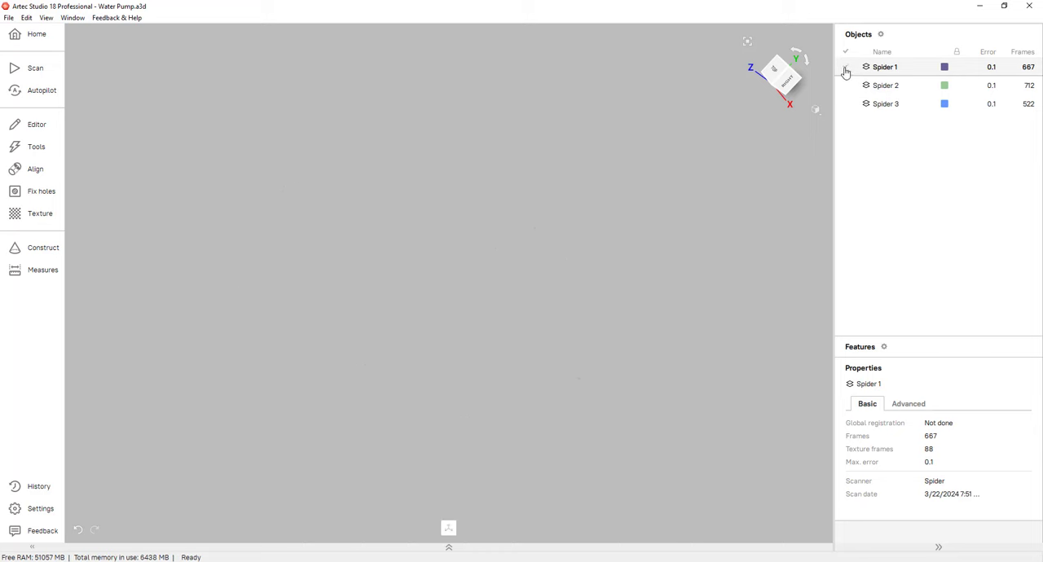
{"action": "left_click", "coordinate": [847, 66]}
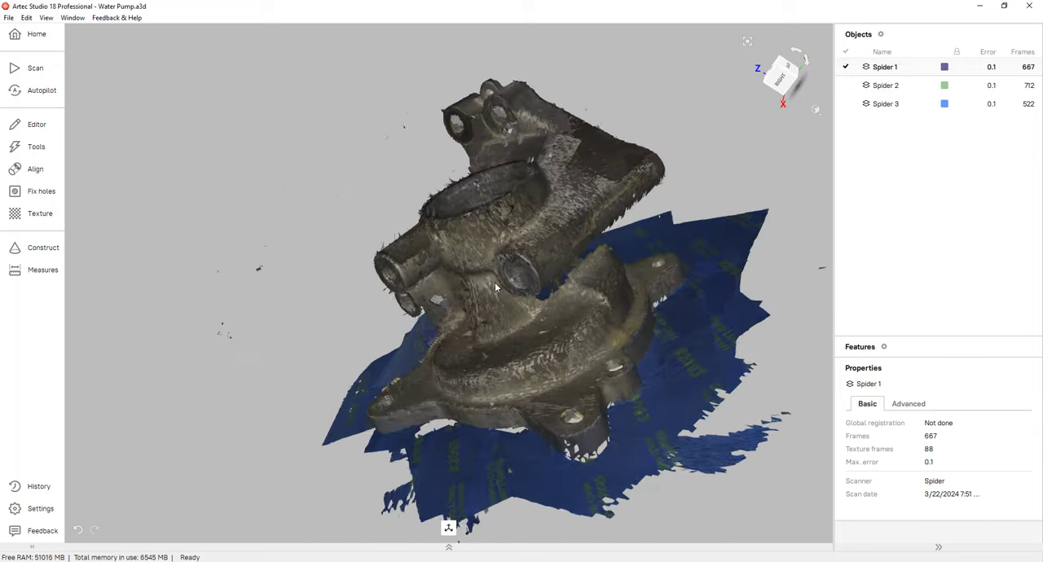
{"action": "left_click_drag", "start_coordinate": [496, 287], "coordinate": [652, 259]}
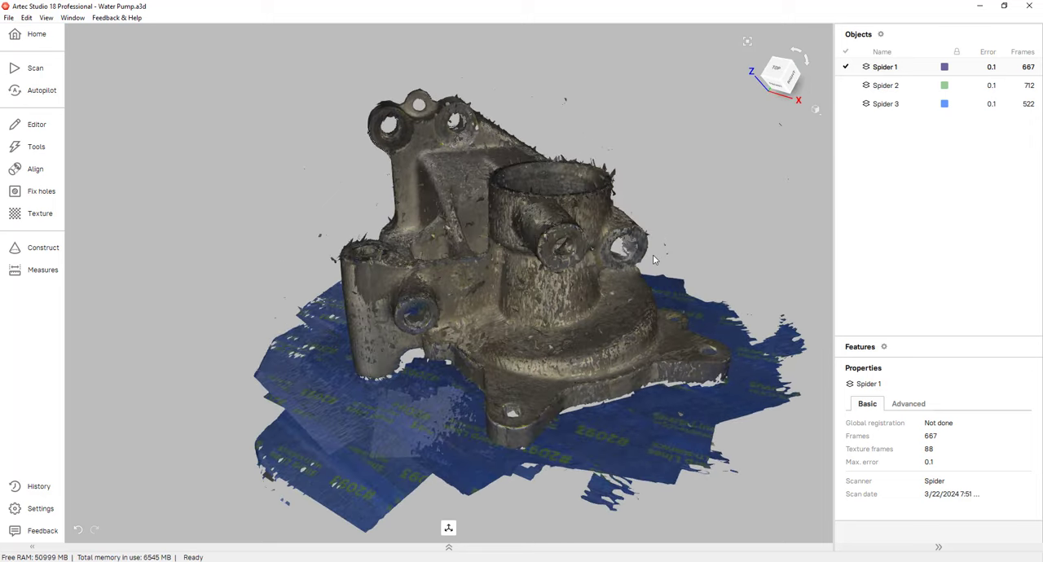
{"action": "mouse_move", "coordinate": [422, 423]}
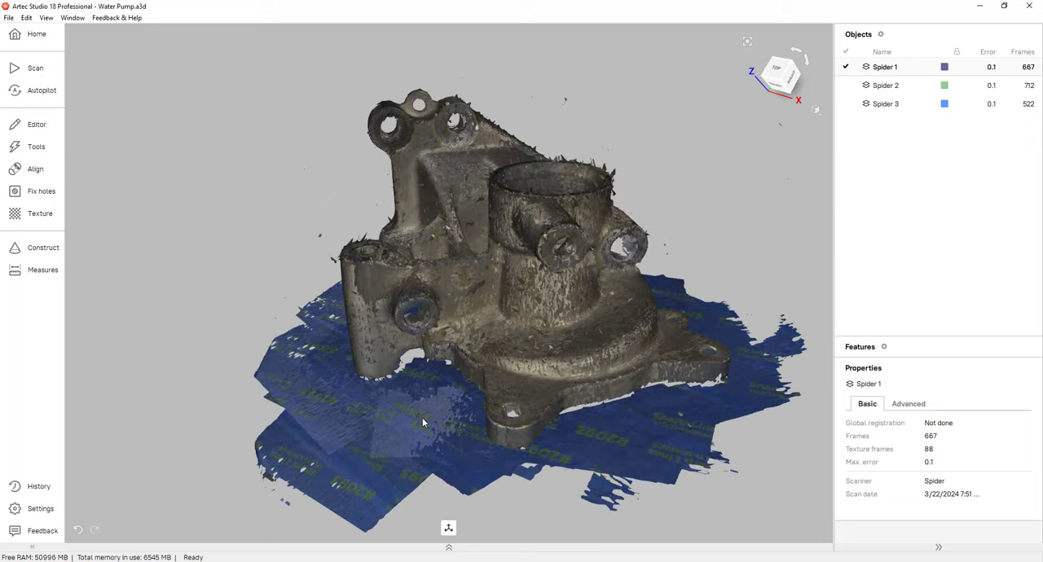
Mark the flat base surface of Spider 1 as the Eraser target using Base selection.
{"action": "left_click", "coordinate": [36, 124]}
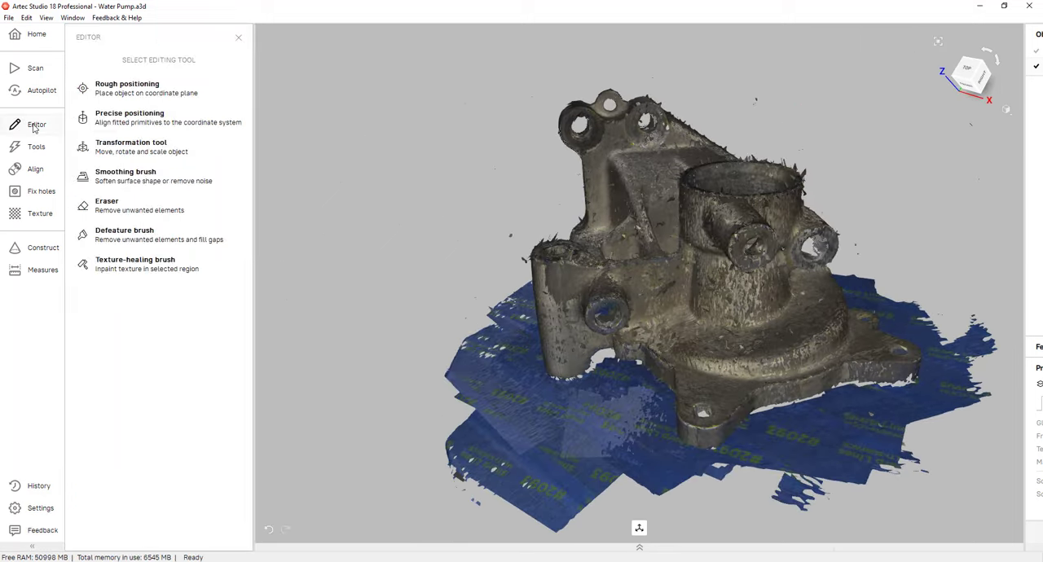
{"action": "left_click", "coordinate": [106, 202]}
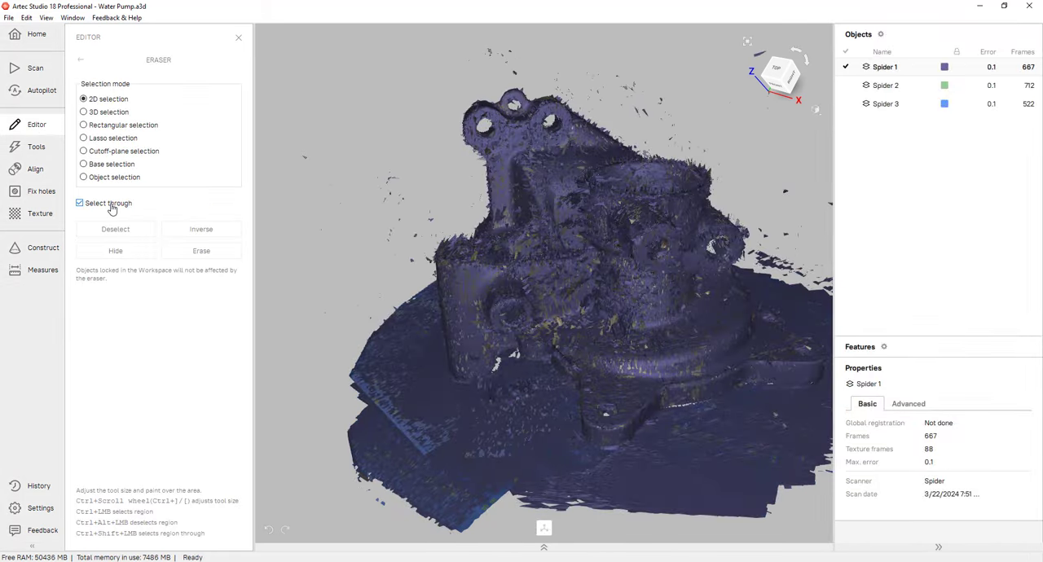
{"action": "mouse_move", "coordinate": [540, 430]}
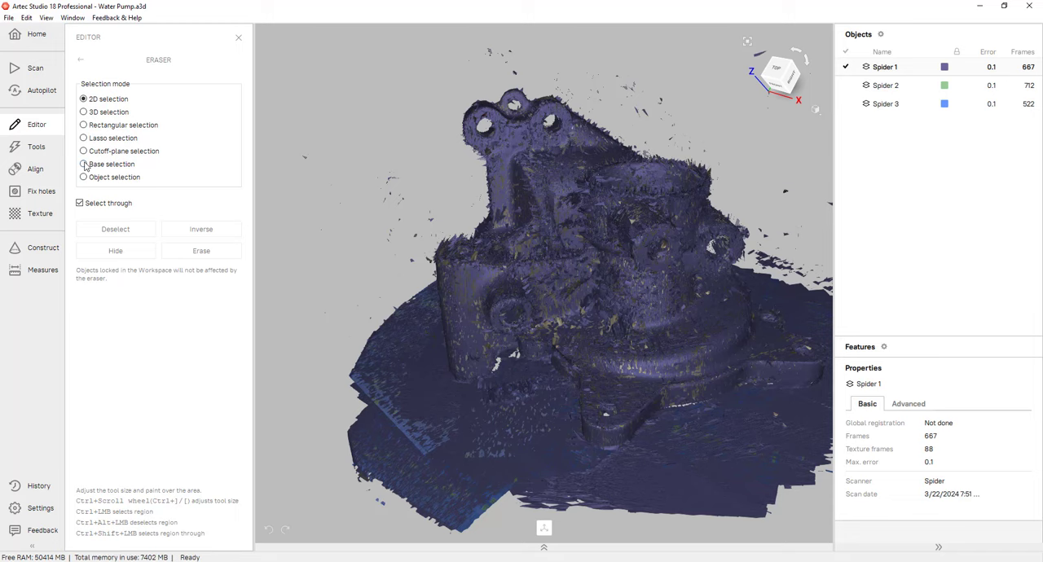
{"action": "left_click", "coordinate": [82, 163]}
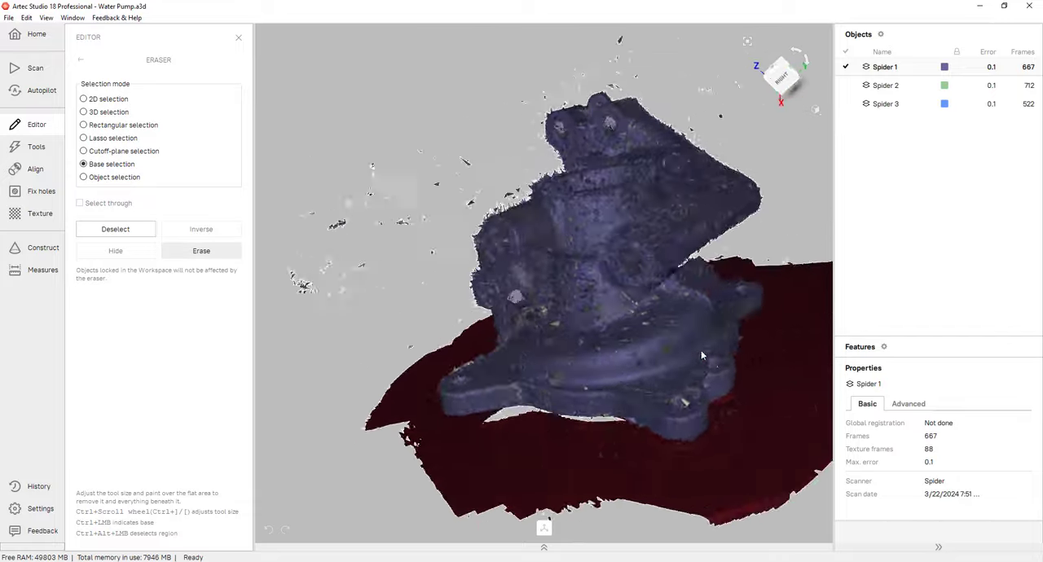
{"action": "left_click_drag", "start_coordinate": [702, 355], "coordinate": [638, 368]}
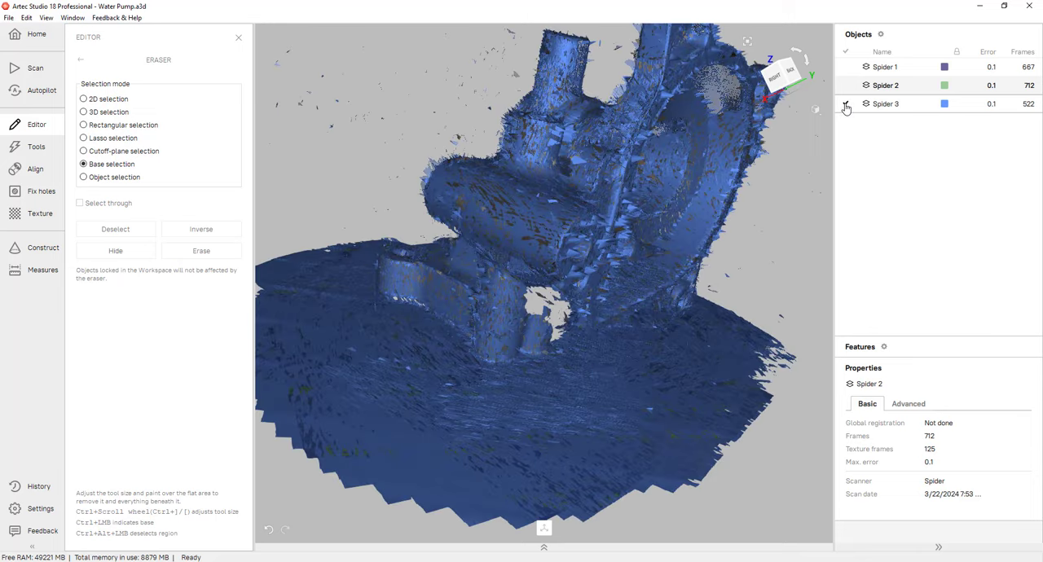
Mark the base plane under Spider 3 and erase the marked bases from the scans.
{"action": "left_click", "coordinate": [844, 105]}
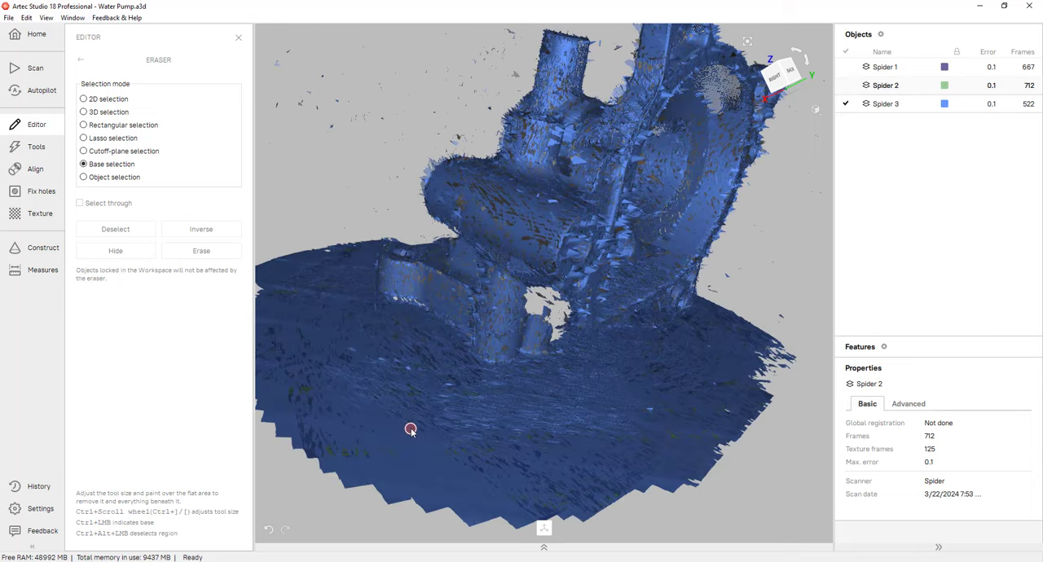
{"action": "left_click", "coordinate": [202, 251]}
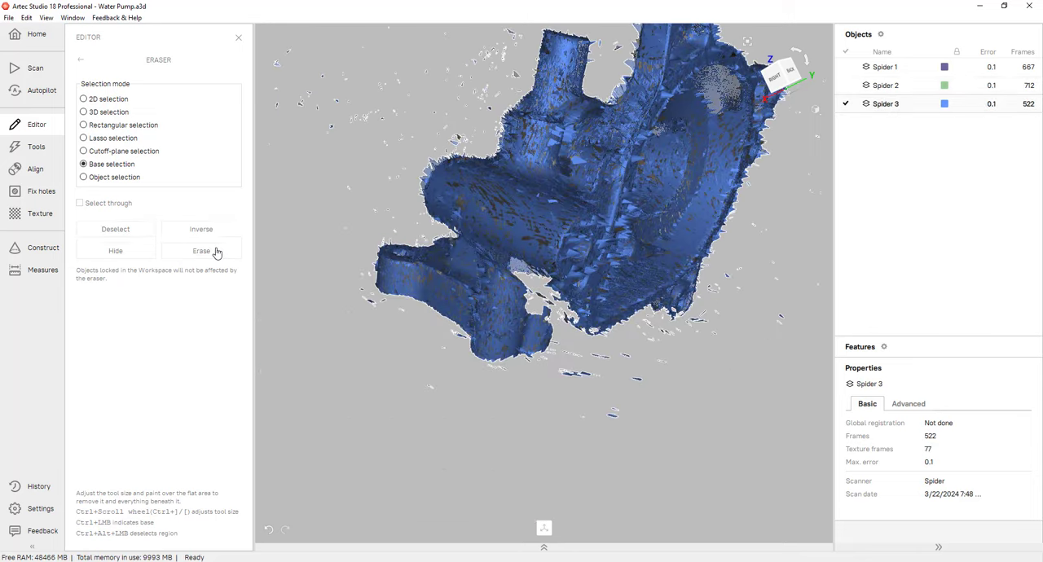
{"action": "left_click", "coordinate": [847, 68]}
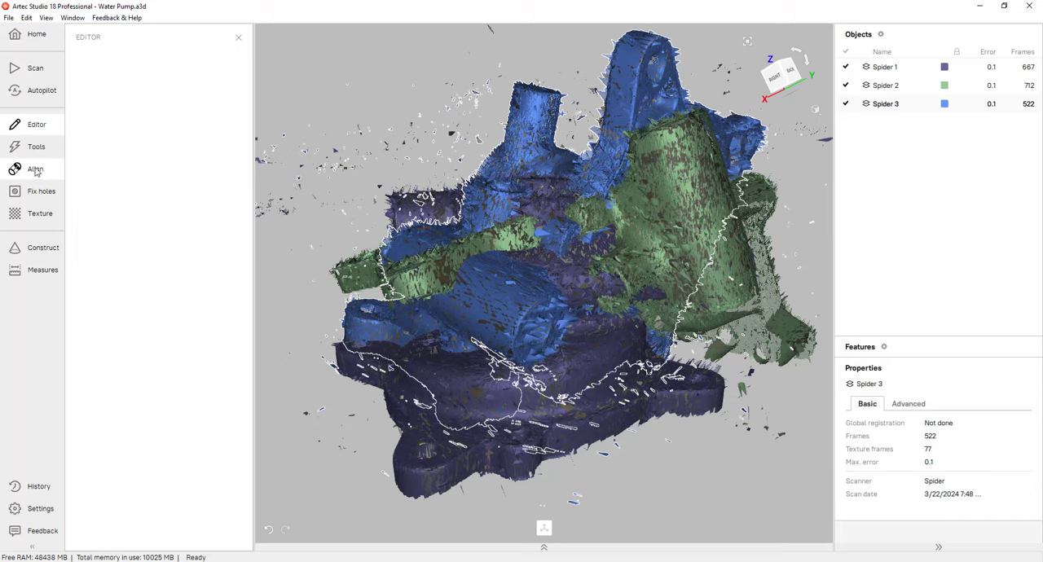
Best-fit align Spider 1, 2 and 3 into one overlapping pump shape.
{"action": "left_click", "coordinate": [35, 170]}
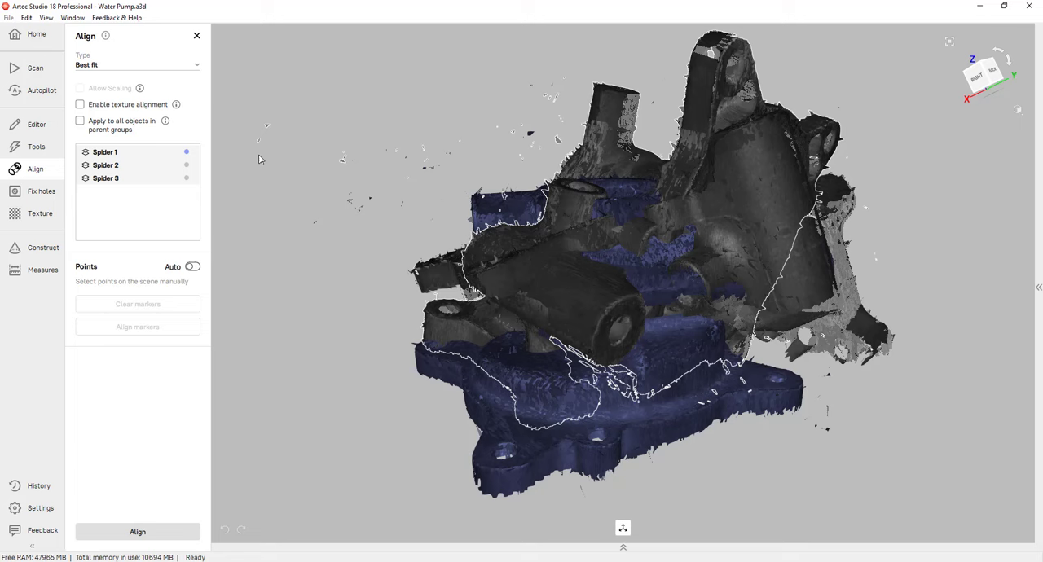
{"action": "left_click", "coordinate": [192, 267]}
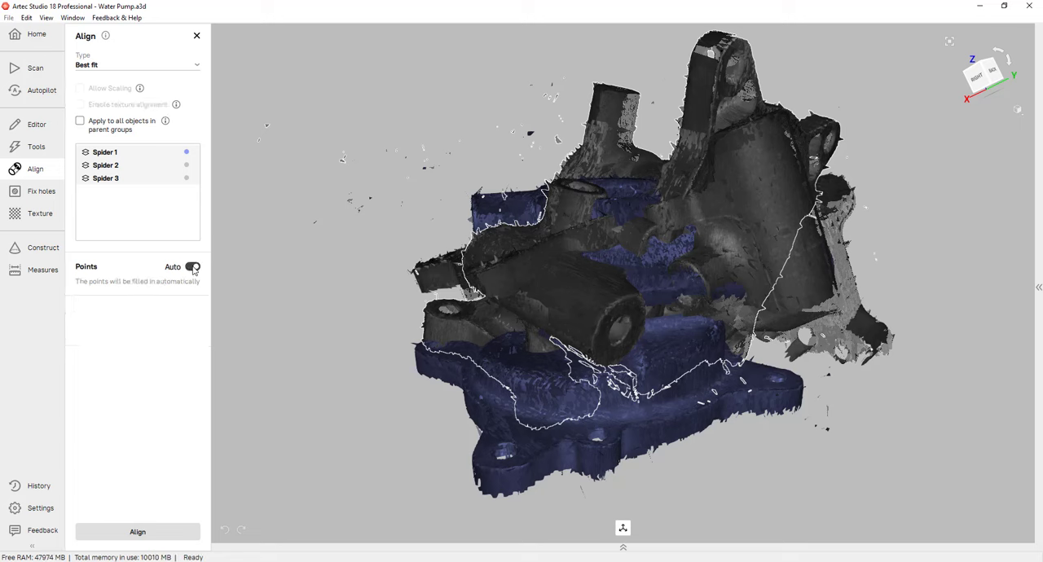
{"action": "left_click", "coordinate": [192, 268]}
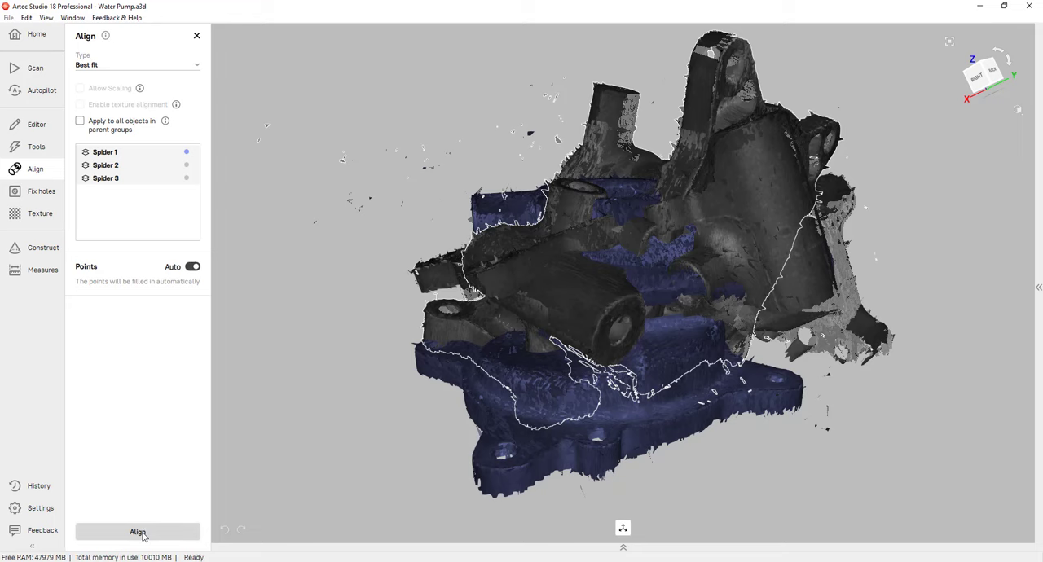
{"action": "left_click", "coordinate": [137, 531]}
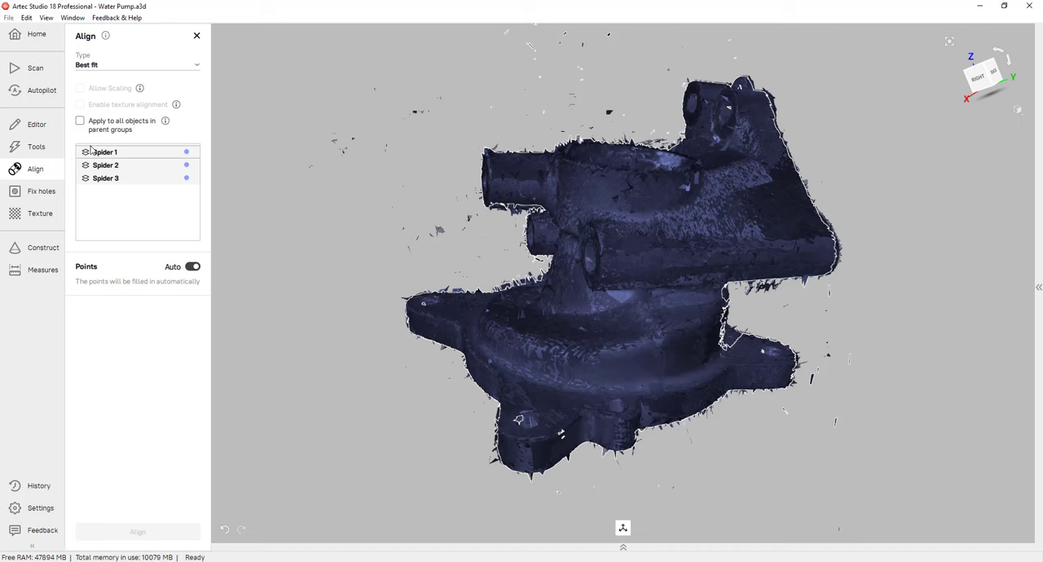
Run global registration on the three aligned Spider scans from Tools.
{"action": "left_click", "coordinate": [26, 147]}
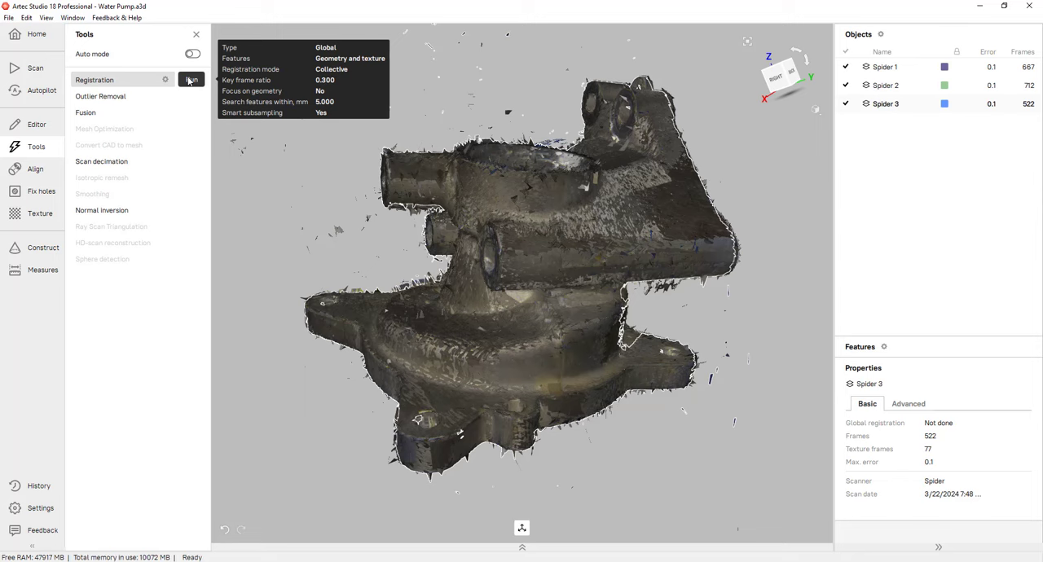
{"action": "left_click", "coordinate": [190, 78]}
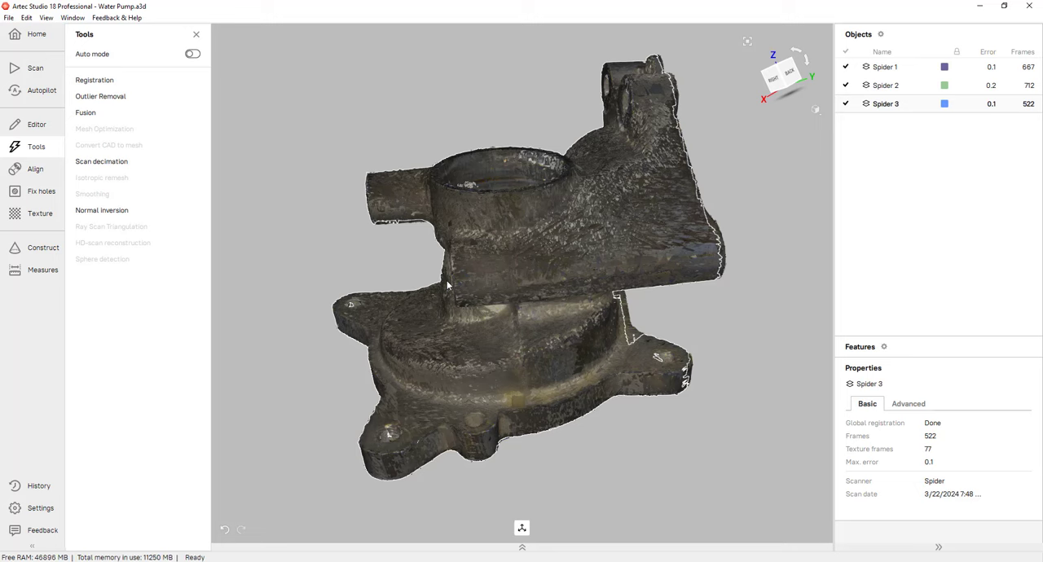
Fuse the registered scans into a single mesh, Smart fusion 1.
{"action": "left_click", "coordinate": [85, 112]}
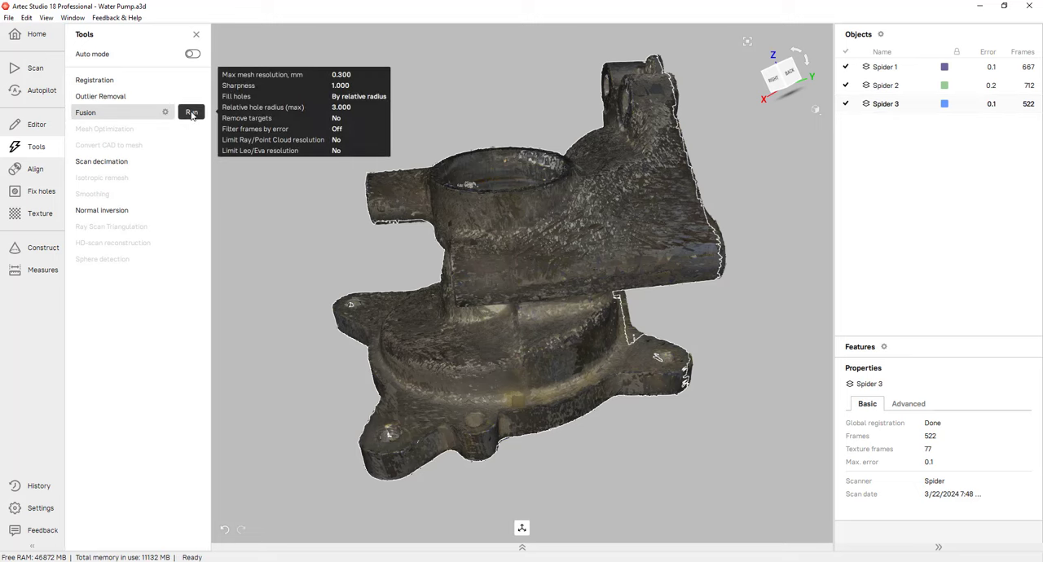
{"action": "left_click", "coordinate": [192, 113]}
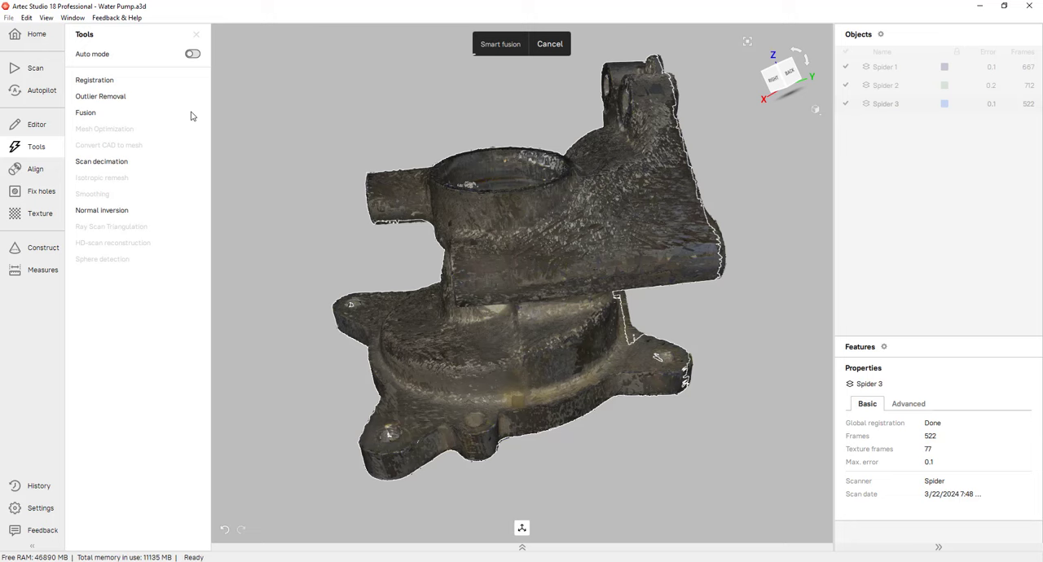
{"action": "left_click", "coordinate": [500, 44]}
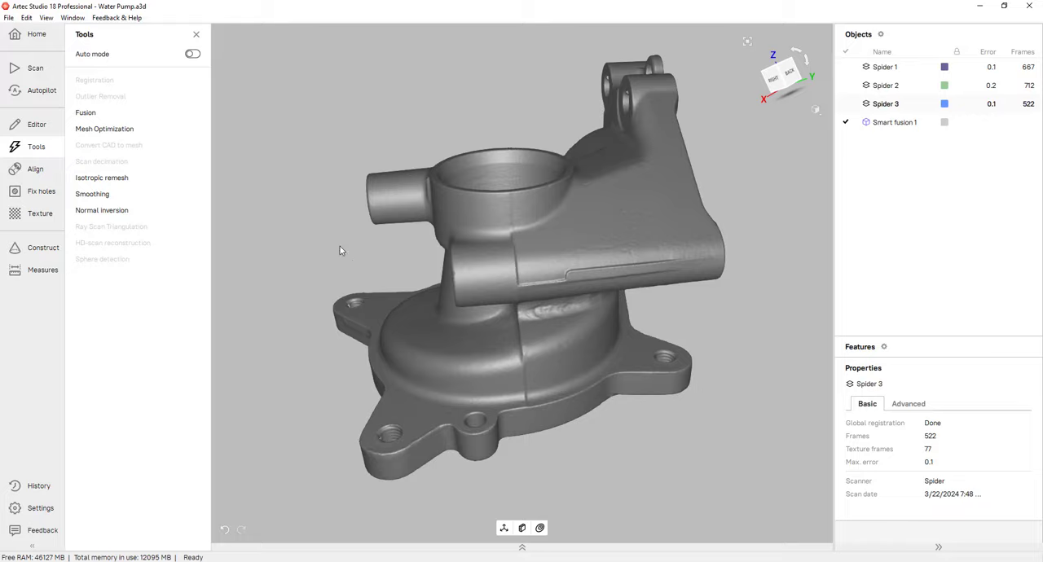
Orbit the fused mesh to inspect its surface and upper pipes from several sides.
{"action": "left_click_drag", "start_coordinate": [339, 251], "coordinate": [583, 342]}
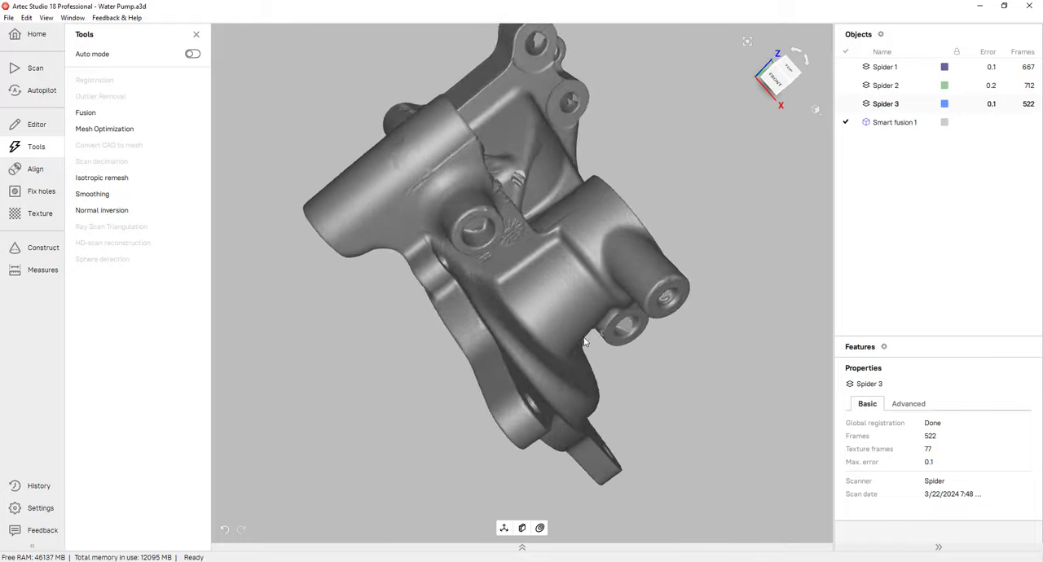
{"action": "left_click_drag", "start_coordinate": [583, 342], "coordinate": [733, 297]}
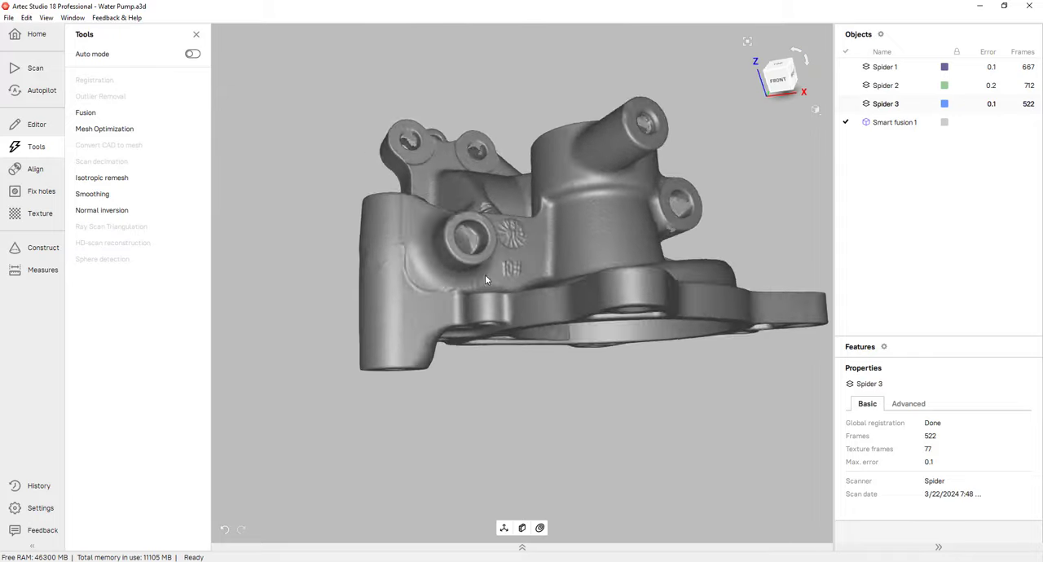
{"action": "left_click_drag", "start_coordinate": [489, 277], "coordinate": [698, 359]}
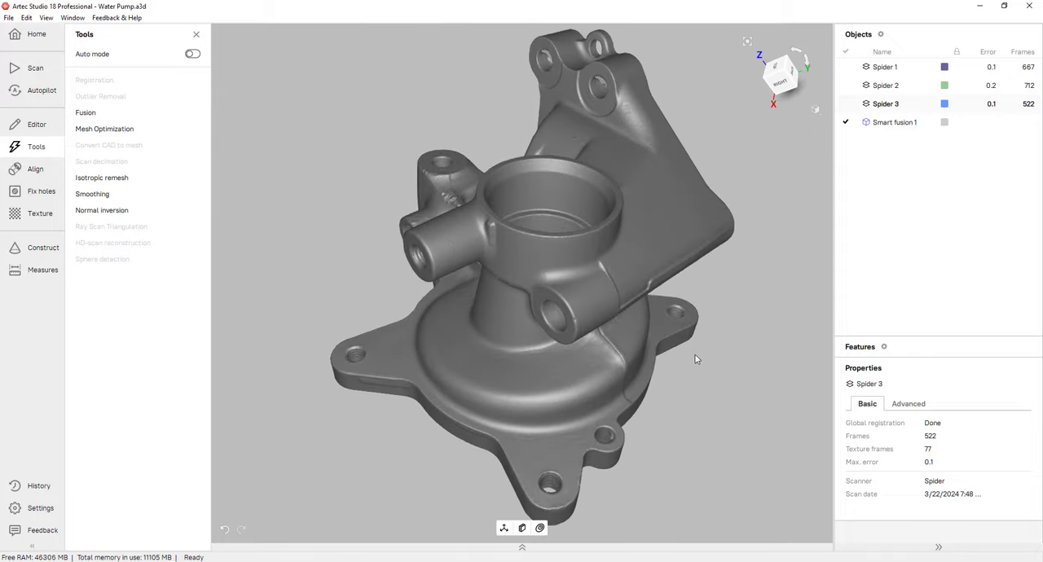
{"action": "left_click_drag", "start_coordinate": [698, 360], "coordinate": [479, 291]}
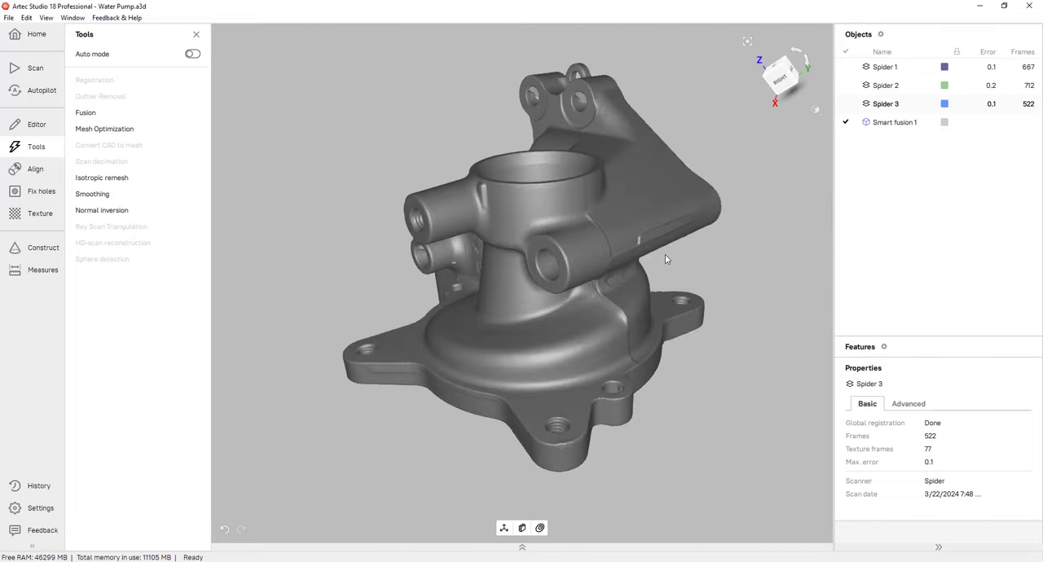
{"action": "left_click_drag", "start_coordinate": [665, 259], "coordinate": [639, 267]}
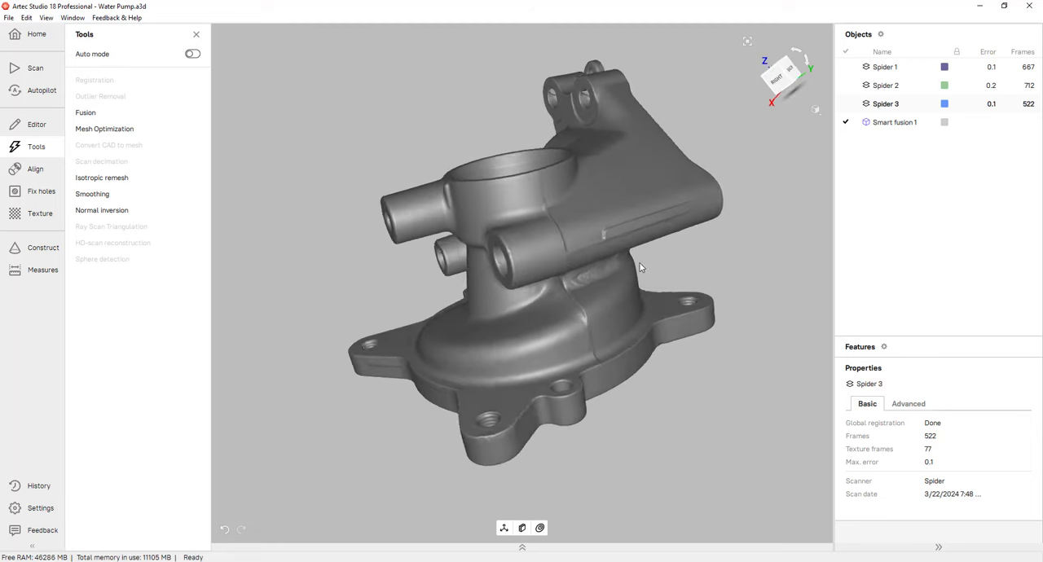
{"action": "left_click_drag", "start_coordinate": [638, 267], "coordinate": [691, 280]}
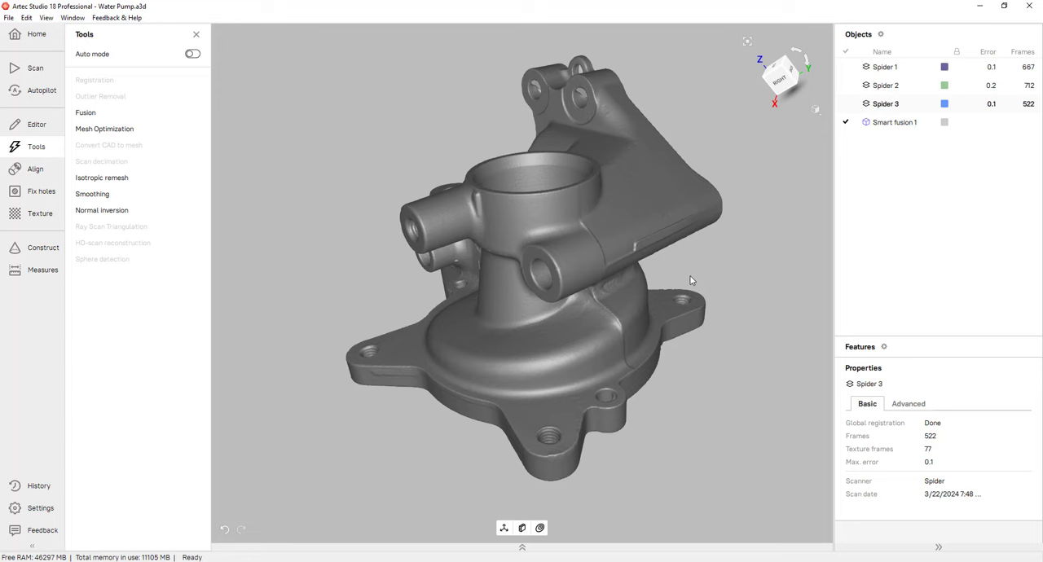
{"action": "mouse_move", "coordinate": [39, 219]}
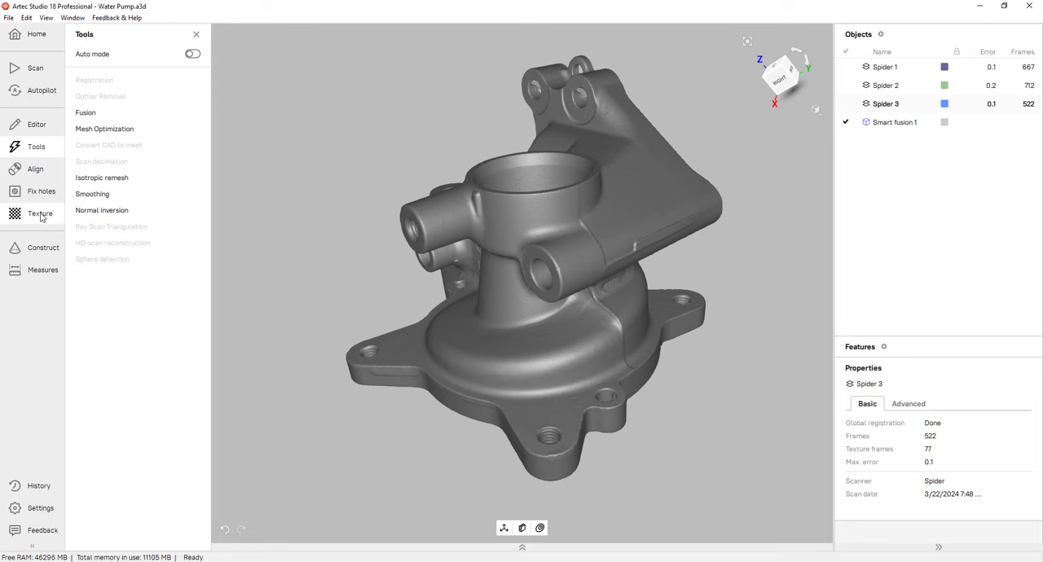
Texture Smart fusion 1 using Spider 1, 2 and 3 as sources.
{"action": "left_click", "coordinate": [39, 214]}
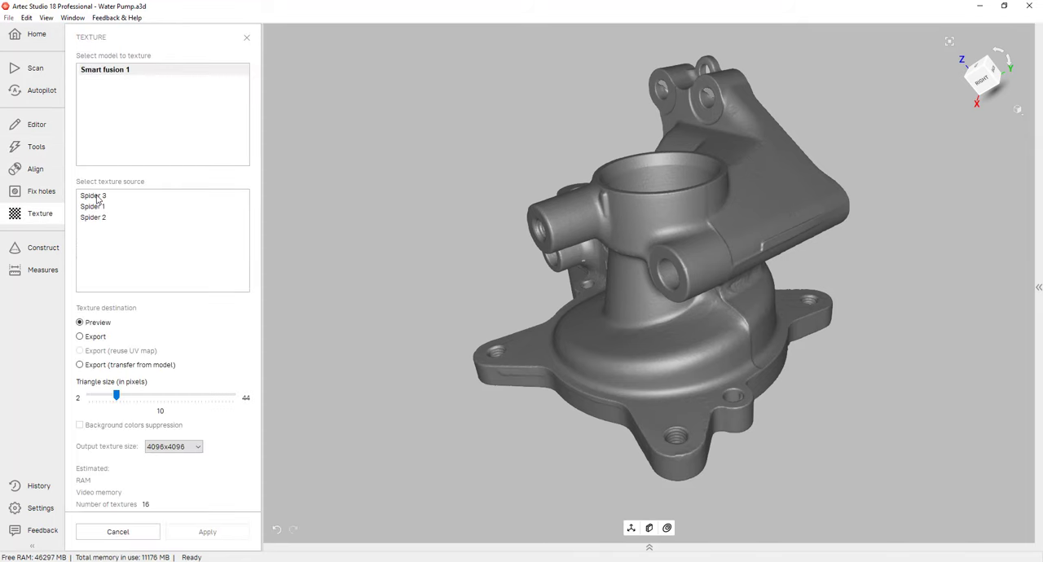
{"action": "left_click", "coordinate": [93, 205]}
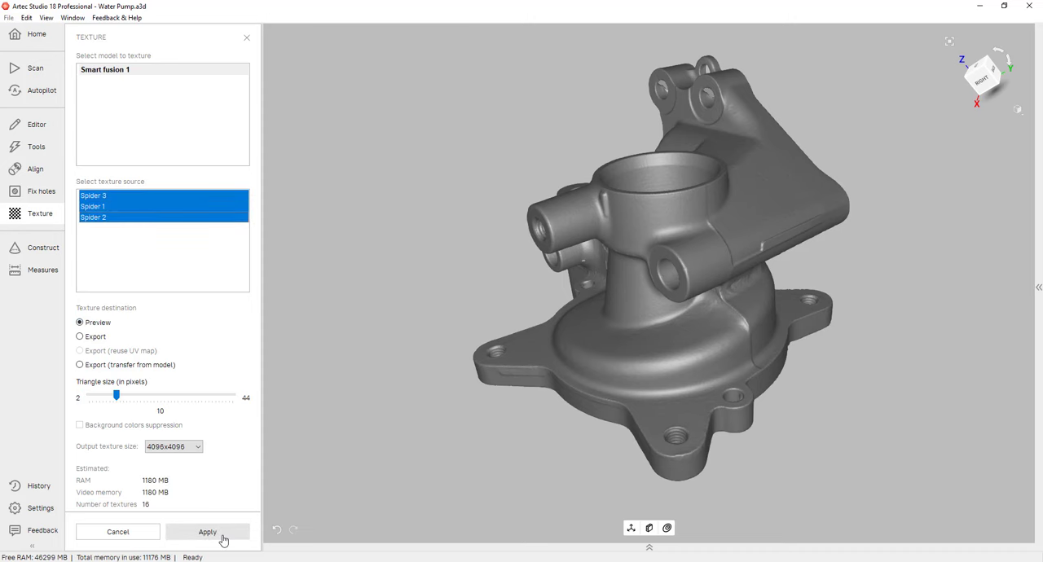
{"action": "left_click", "coordinate": [207, 531]}
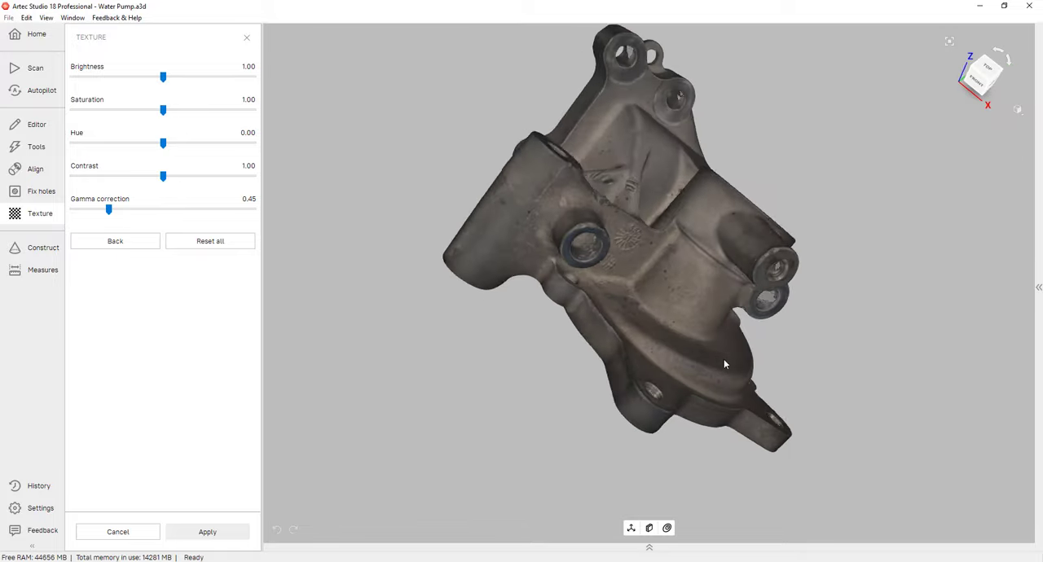
{"action": "left_click_drag", "start_coordinate": [725, 365], "coordinate": [407, 283]}
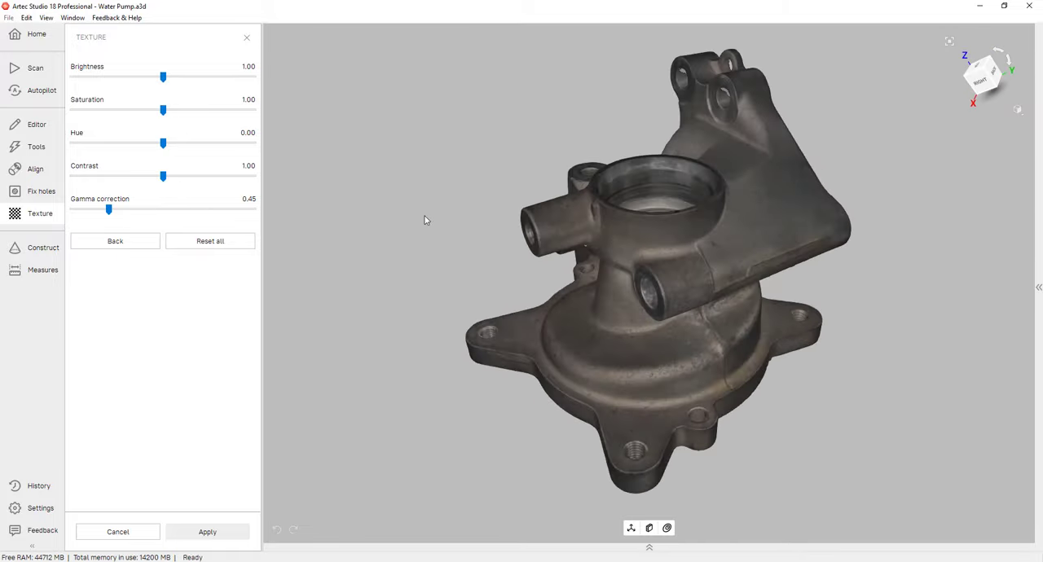
{"action": "mouse_move", "coordinate": [193, 132]}
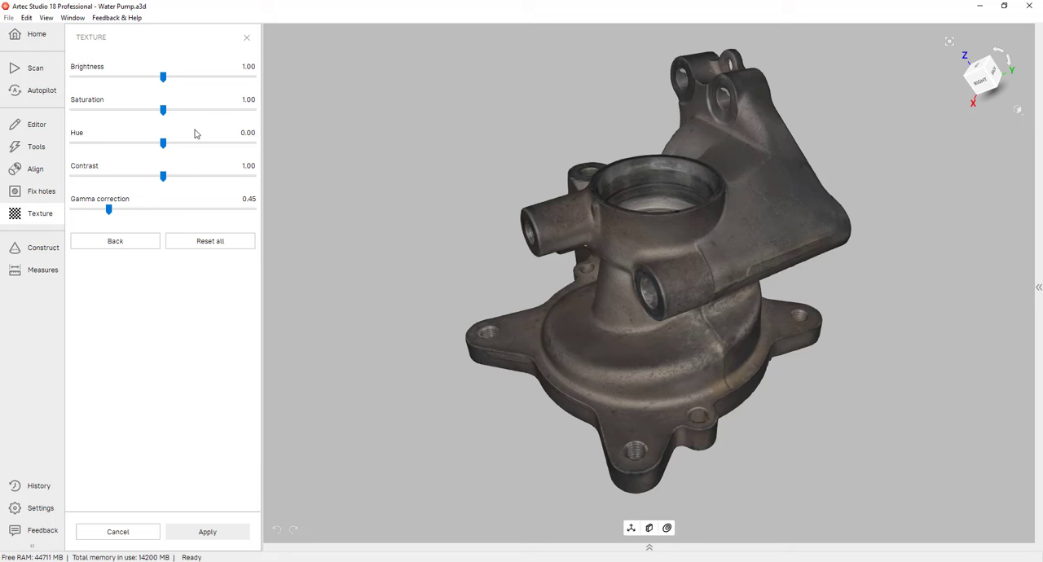